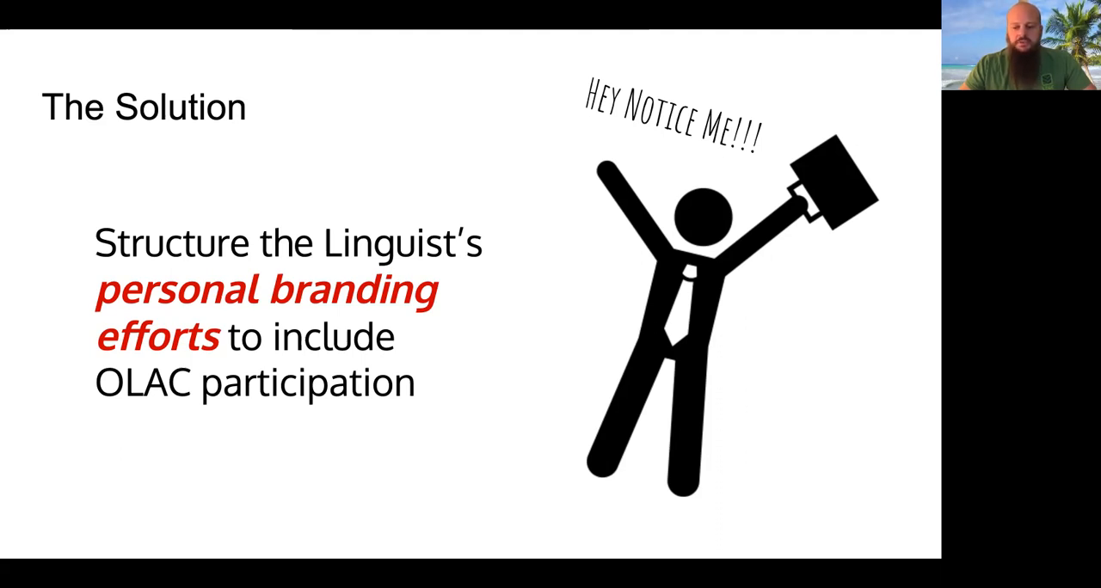
- Advance from The Solution slide to the 'What does it look like?' slide of example website pages
key(Right)
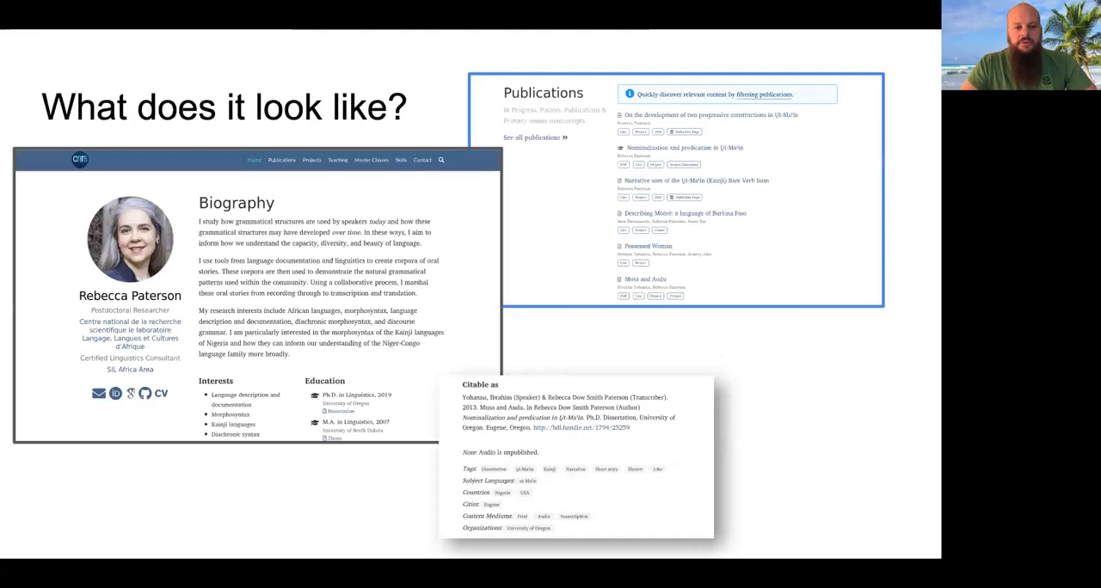